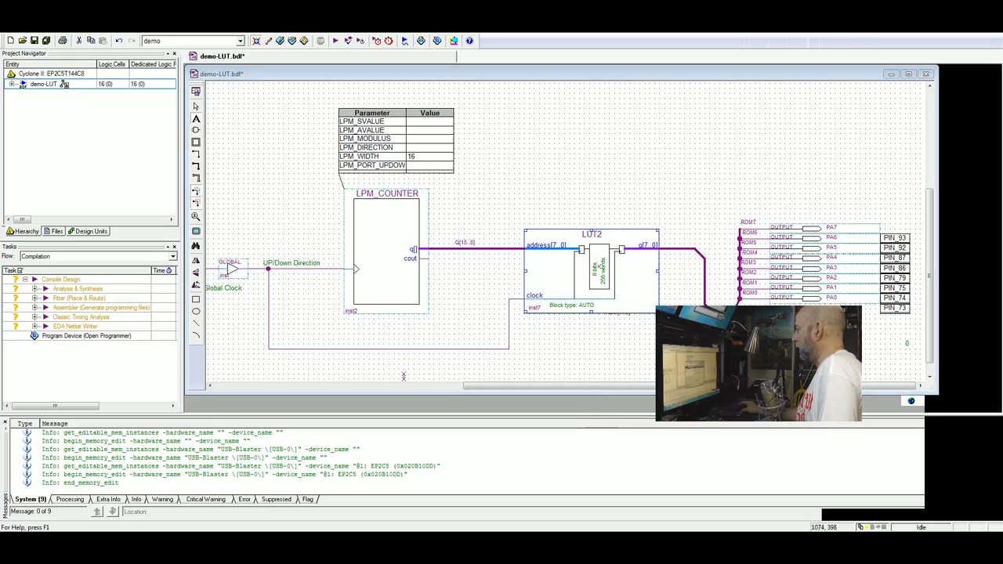
mouse_move(456, 311)
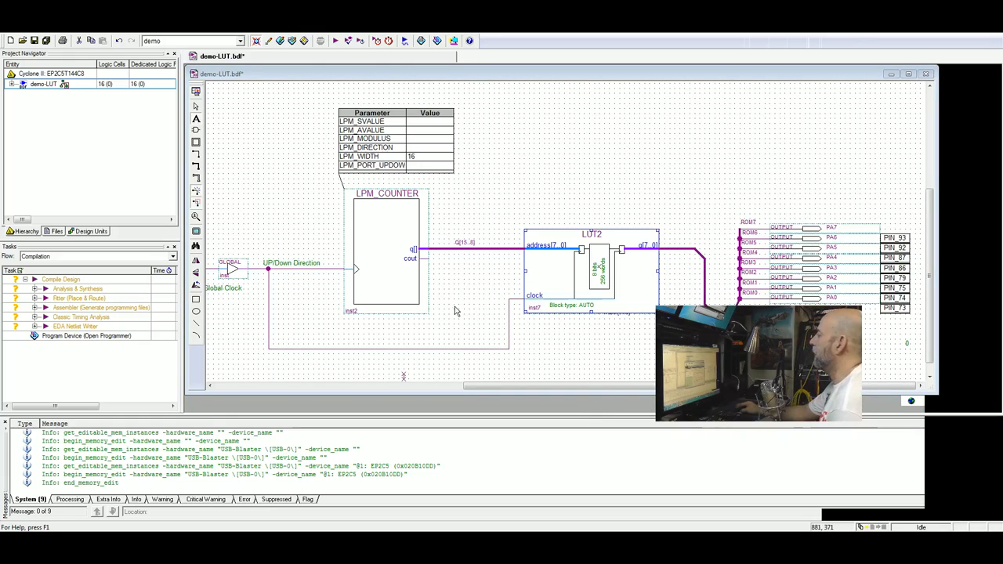
mouse_move(580, 341)
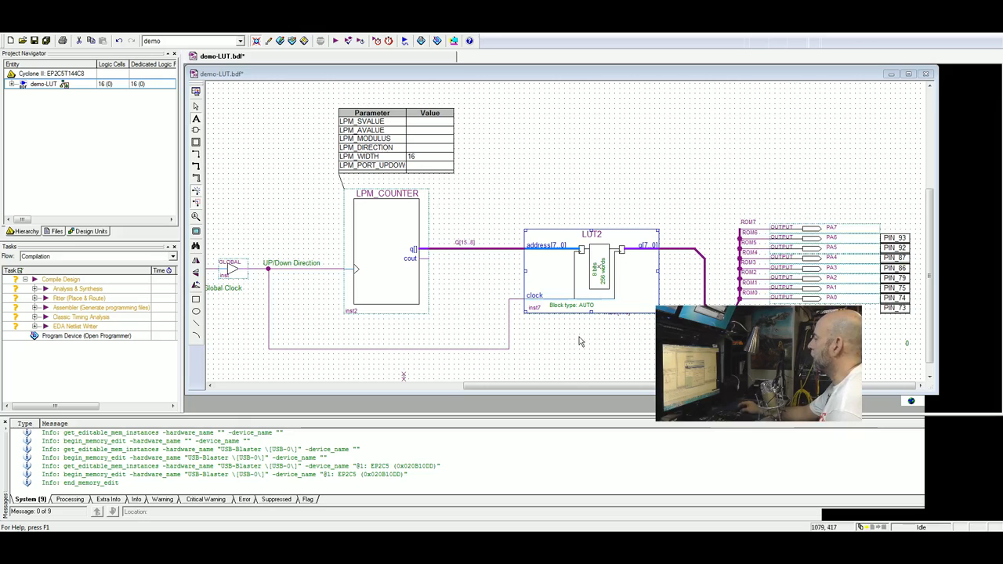
mouse_move(604, 398)
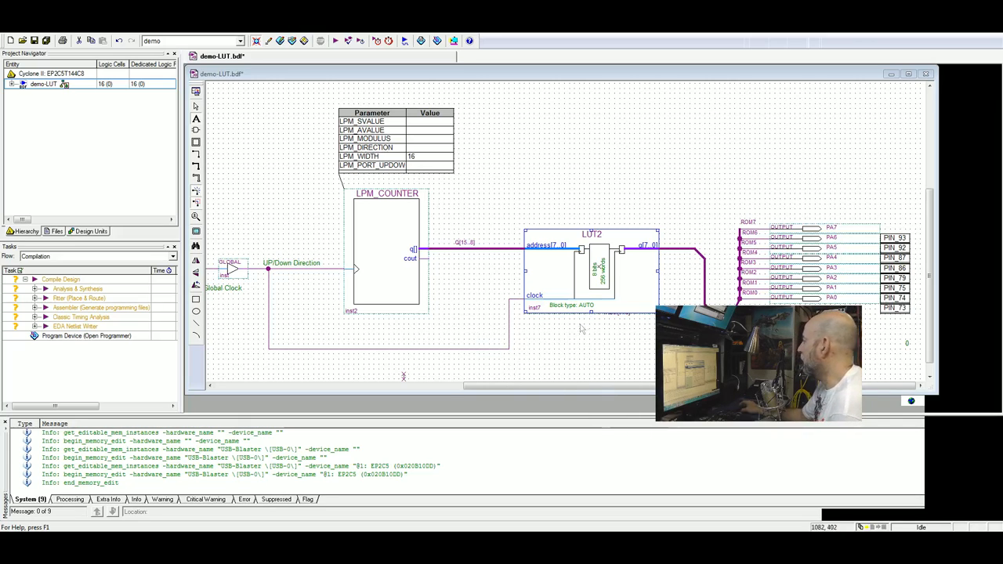
mouse_move(591, 298)
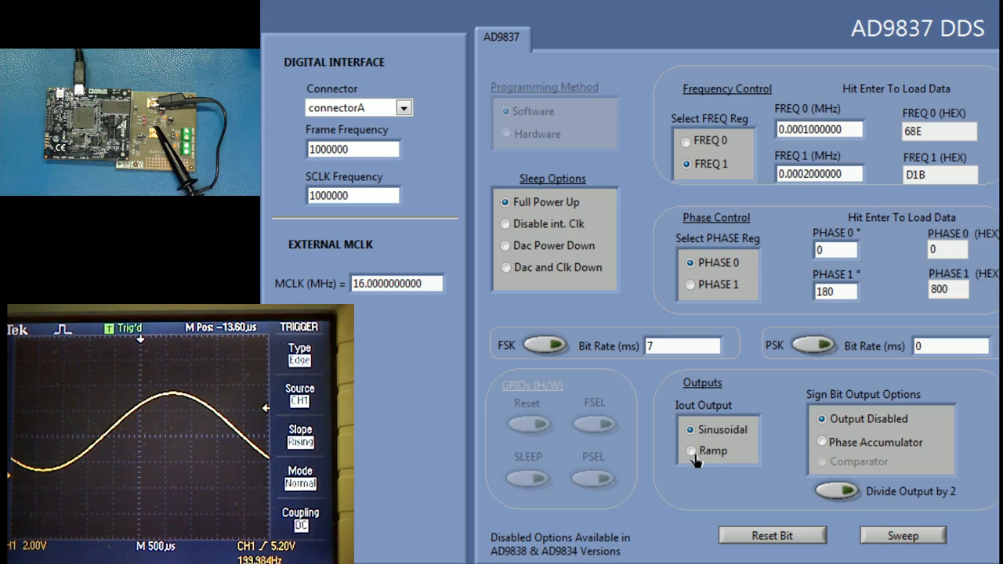
Try ramp then sine output, FREQ 0 then FREQ 1, and show the 0.001–0.01 MHz sweep settings
left_click(687, 450)
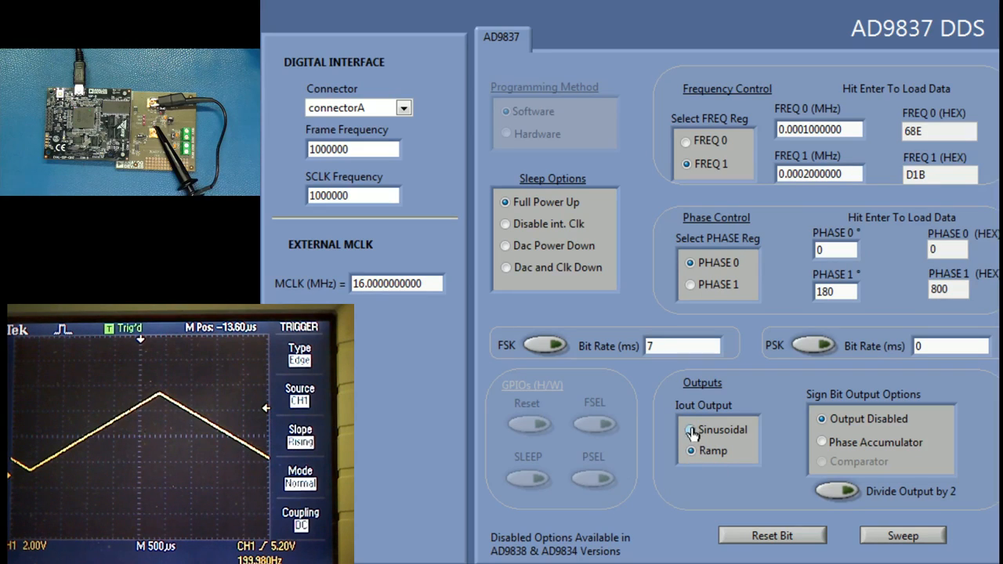
left_click(686, 140)
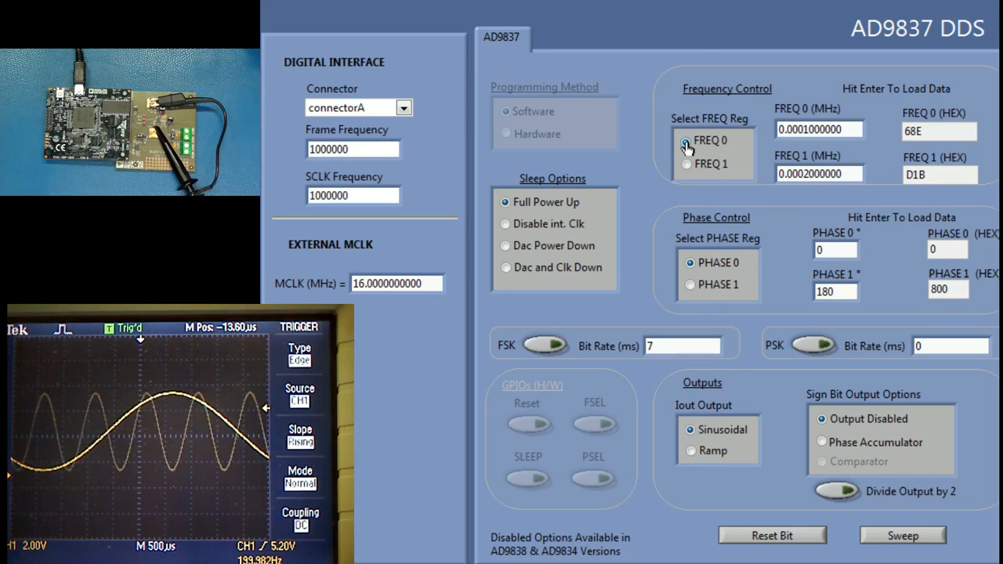
left_click(685, 163)
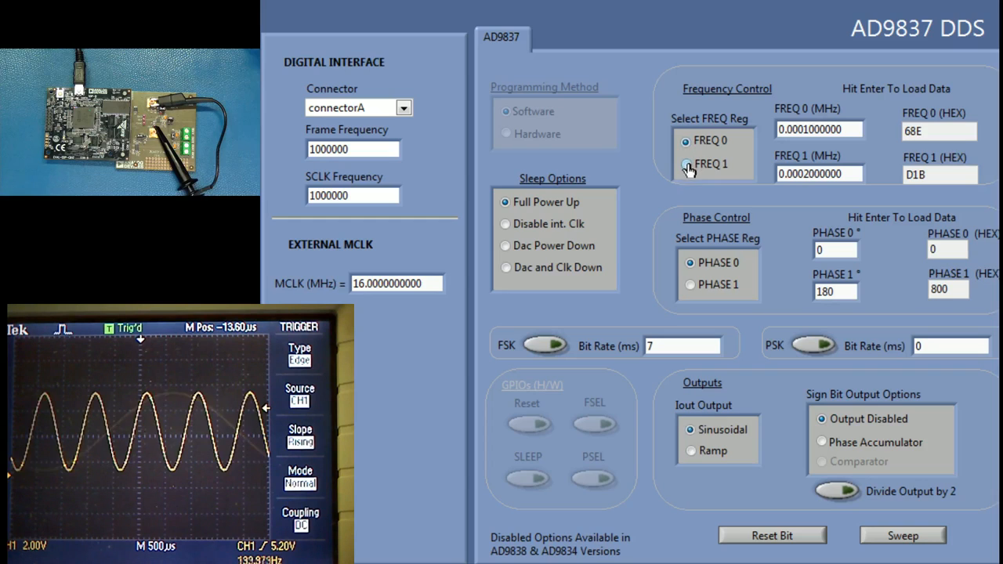
left_click(681, 164)
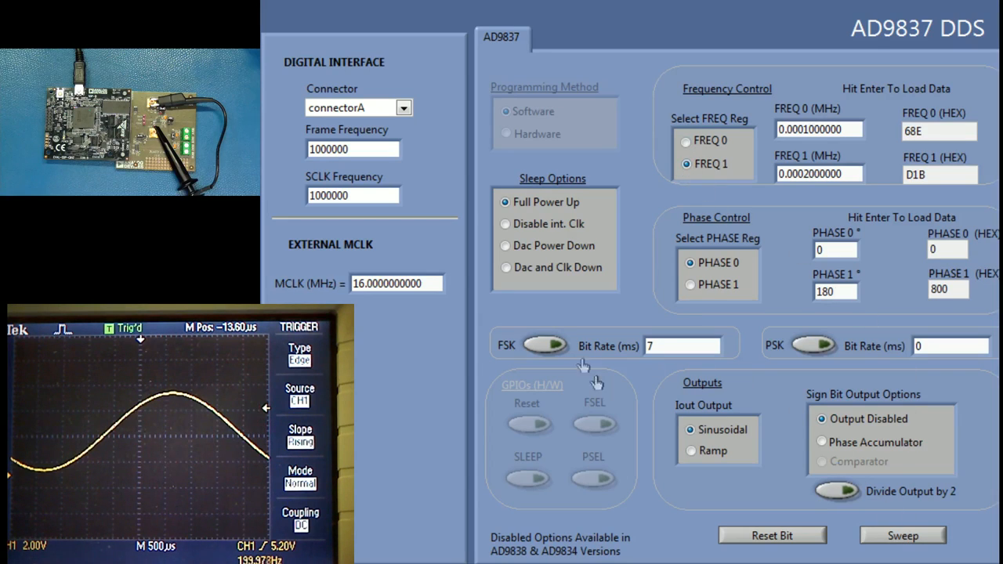
left_click(906, 536)
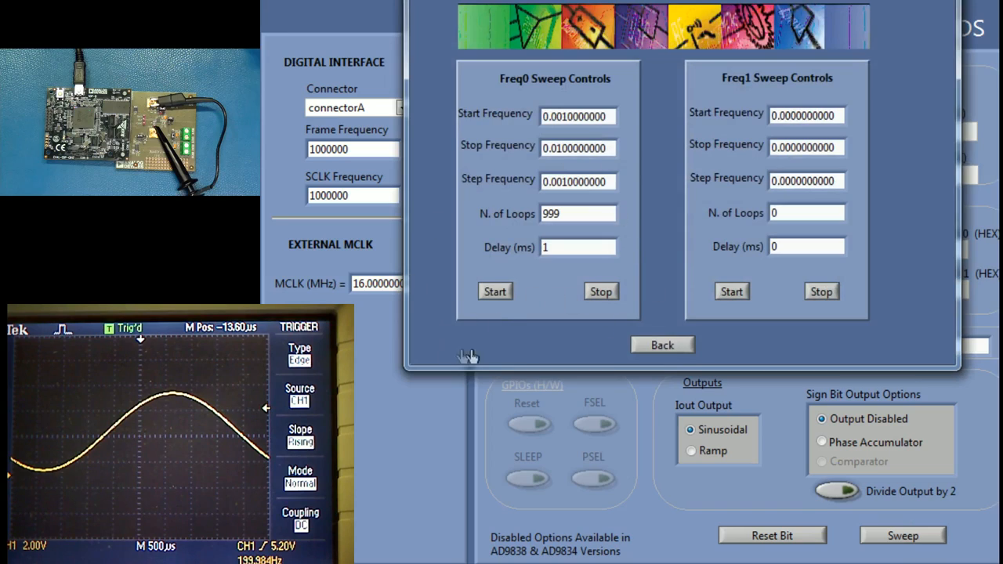